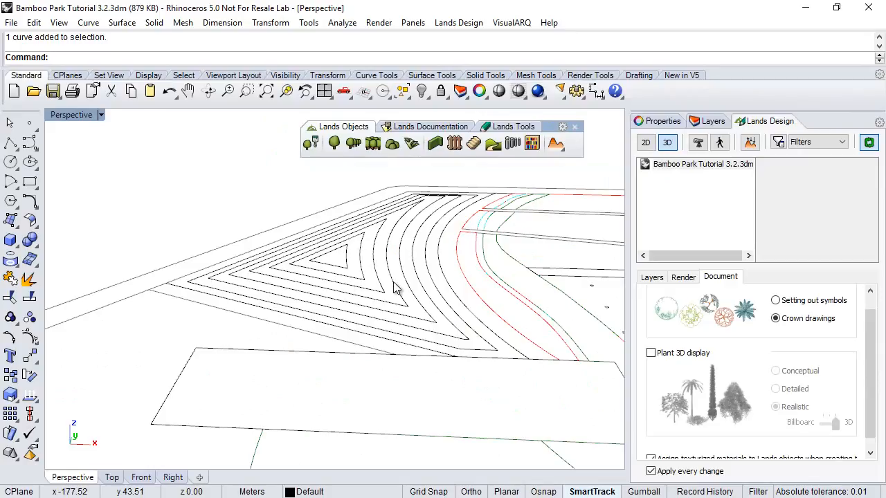
- Run Insert terrain and keep the Terrain settings with Delaunay triangulation and a 0.20 base height
left_click_drag(394, 291, 349, 249)
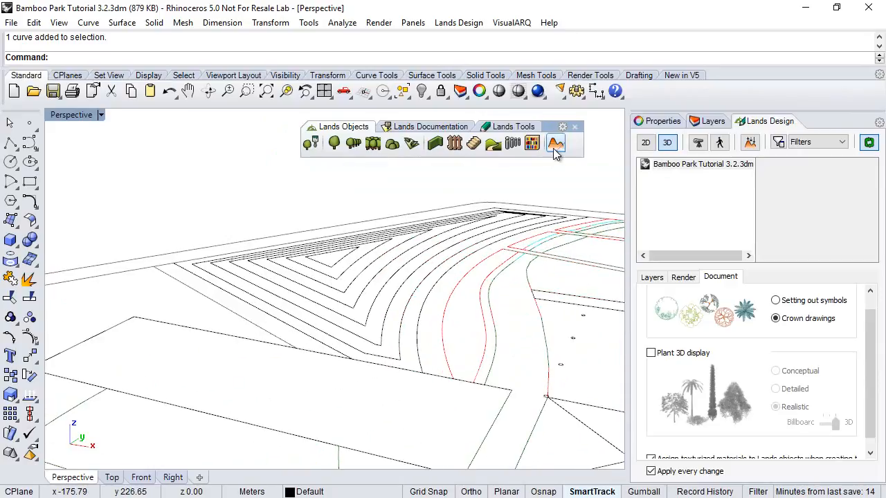
left_click(555, 143)
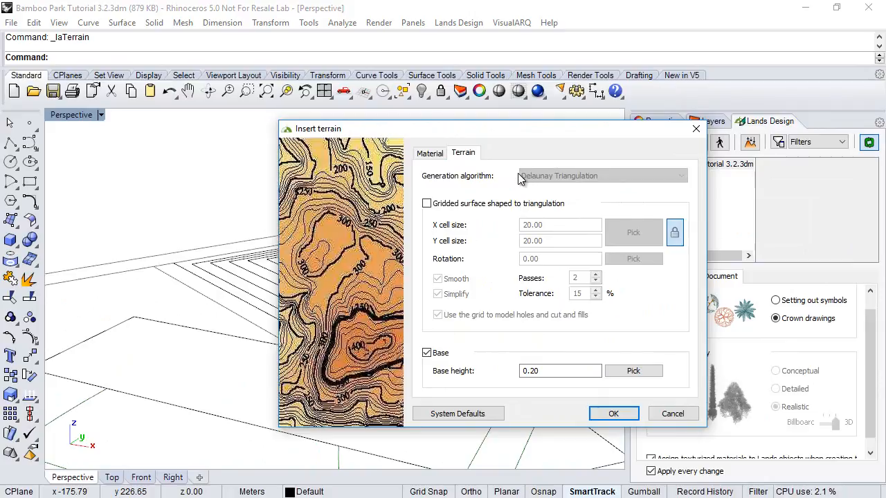
mouse_move(515, 183)
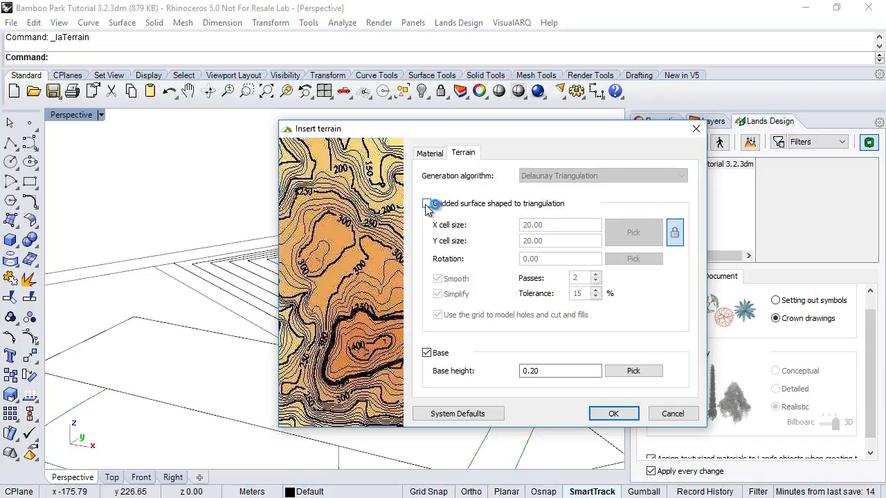
left_click(427, 203)
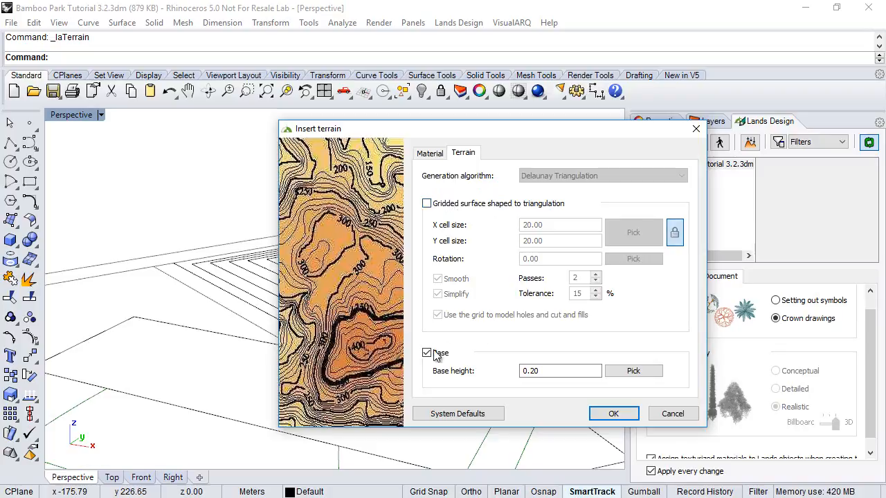
left_click(559, 370)
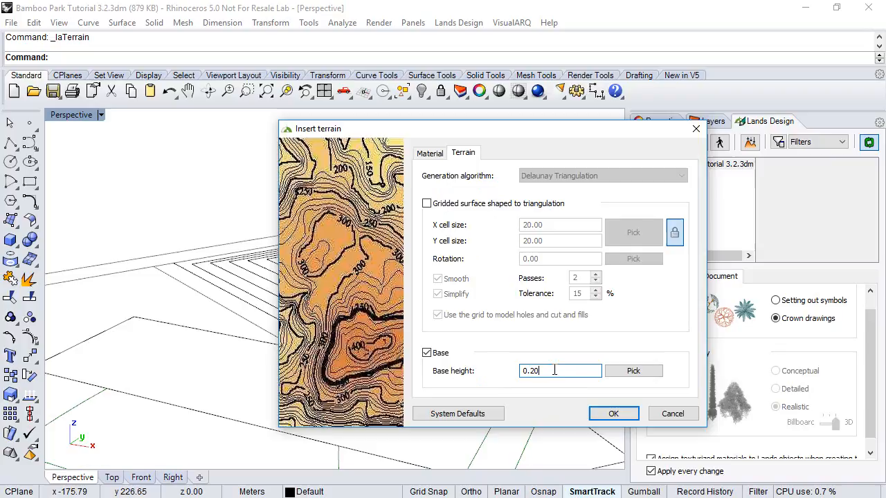
left_click(613, 413)
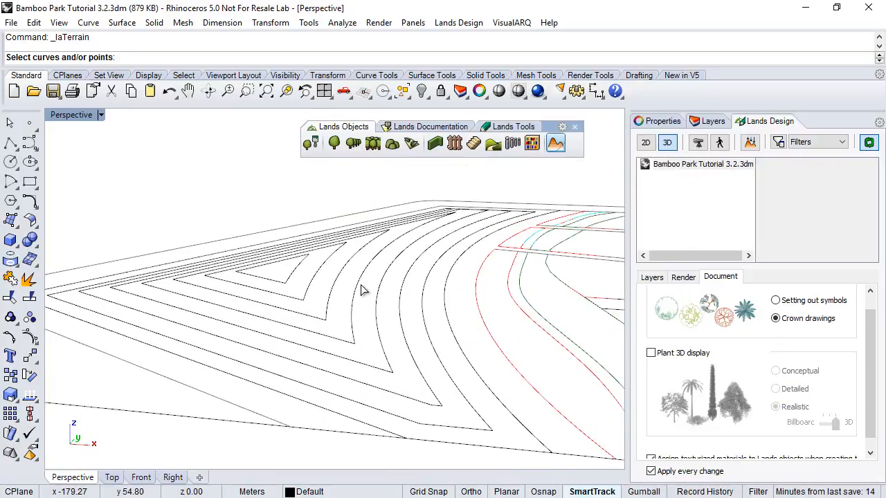
- Pick the contour curve from the Selection Menu to build the brown terrain surface
left_click(365, 291)
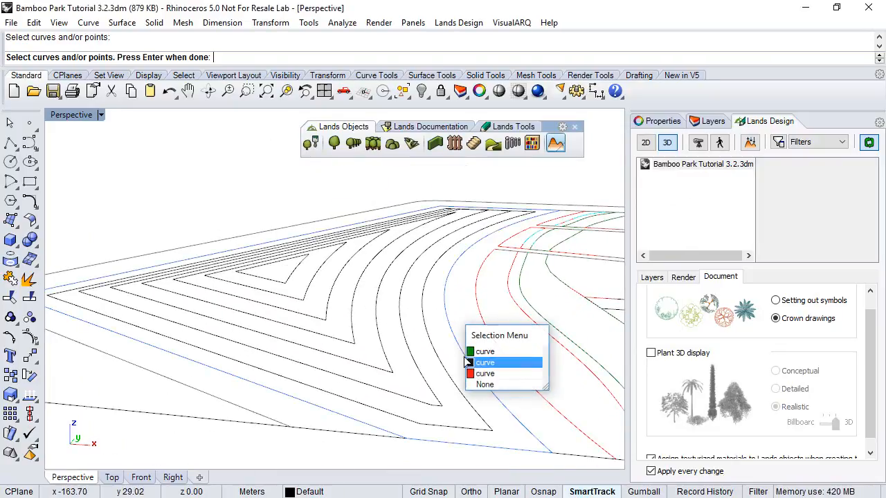
left_click(486, 362)
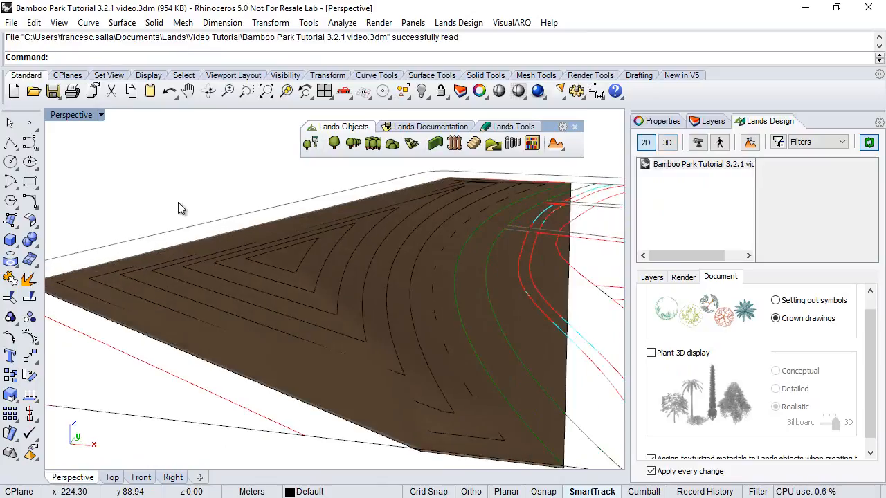
mouse_move(474, 310)
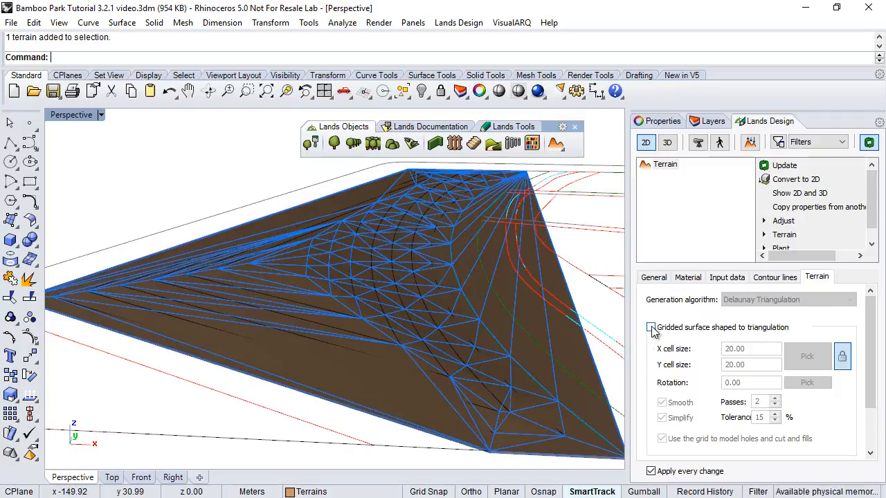
- Shape the terrain as a gridded surface with 5.00 cell size and Simplify turned off
left_click(651, 326)
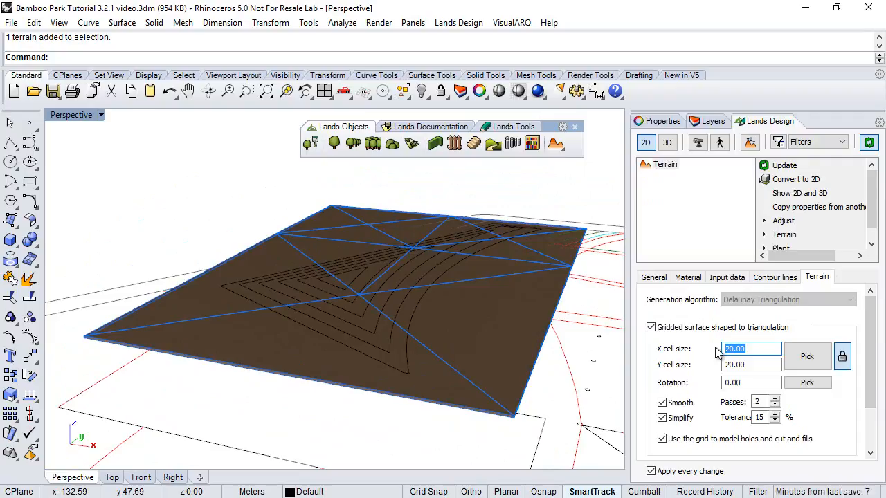
type("5")
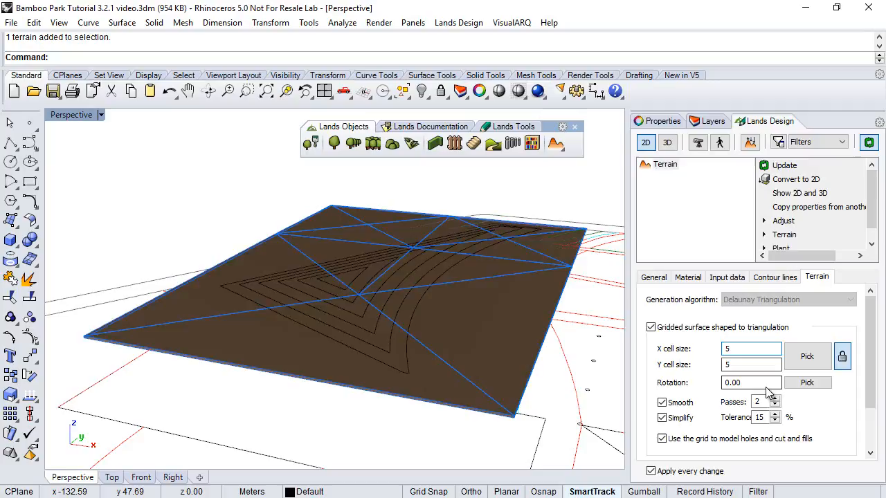
left_click(662, 417)
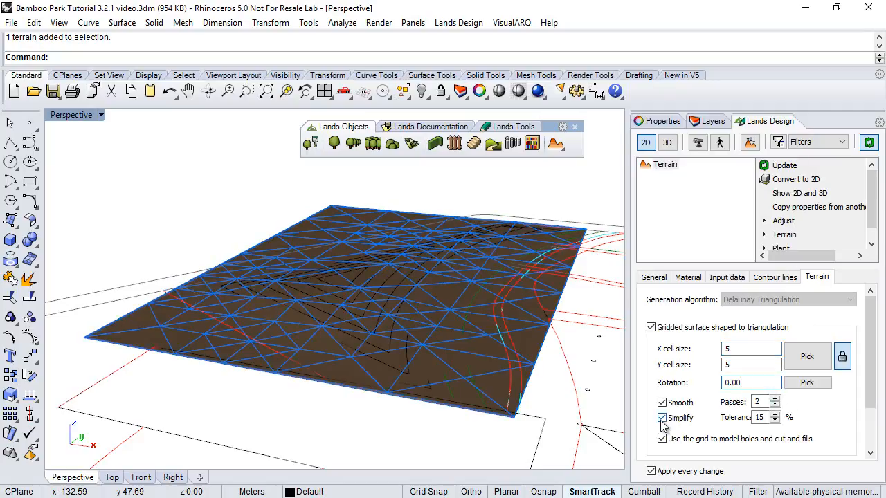
left_click(662, 417)
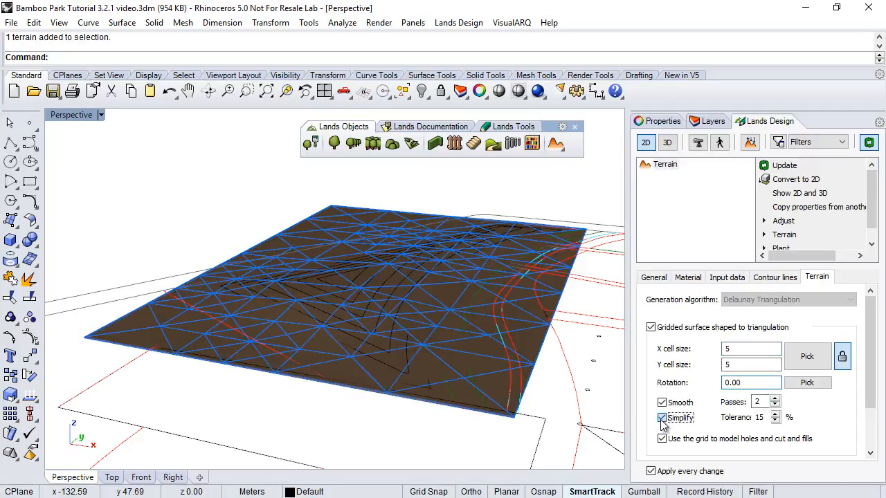
left_click(660, 417)
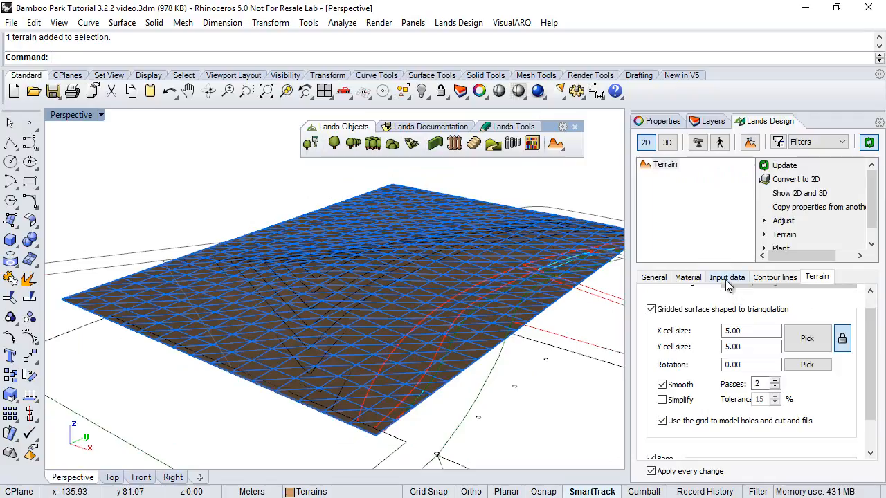
- Inspect a contour line among the eight Elevation data entries in the Input data tab
left_click(726, 276)
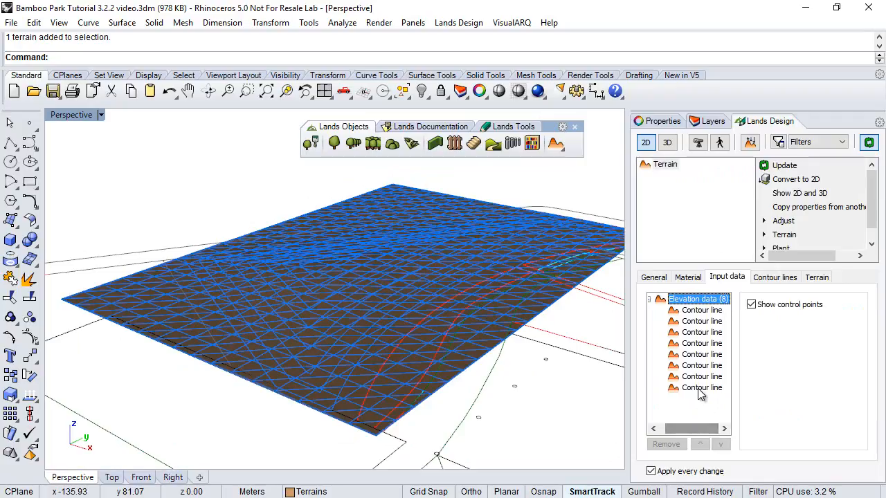
left_click(701, 365)
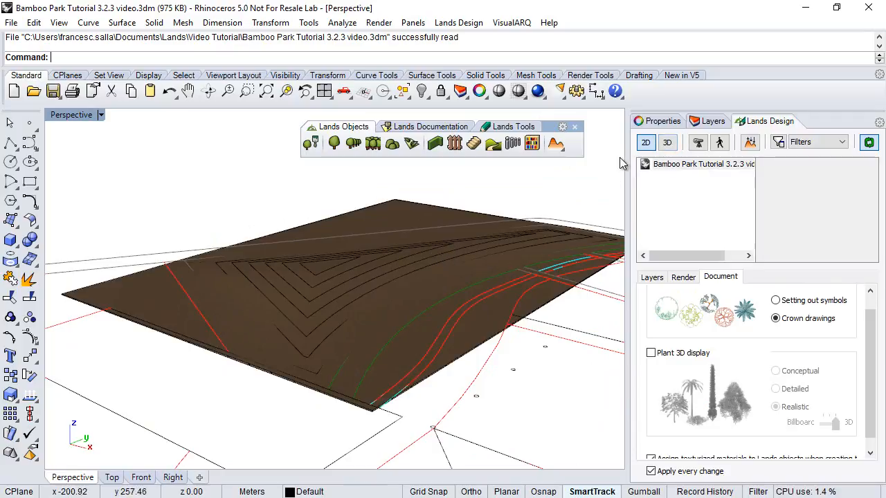
- Toggle the terrain layer's light bulb in the Layers panel to hide the brown surface
left_click(712, 122)
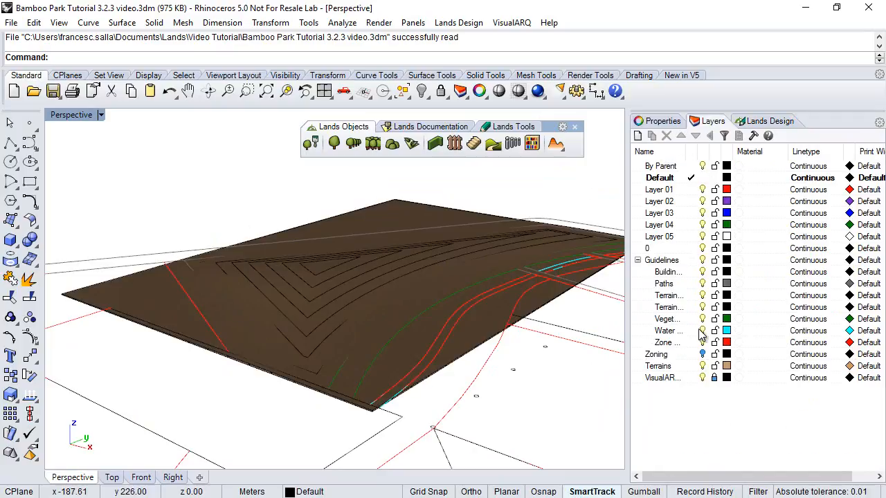
mouse_move(703, 319)
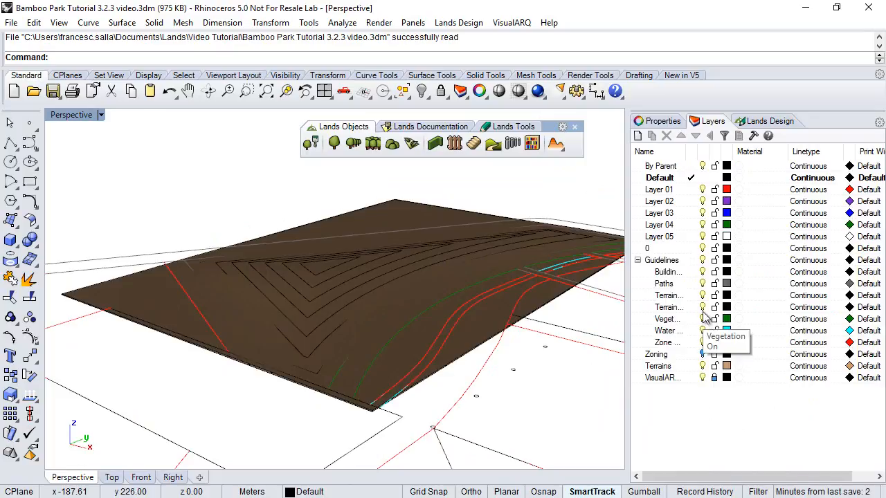
left_click(664, 306)
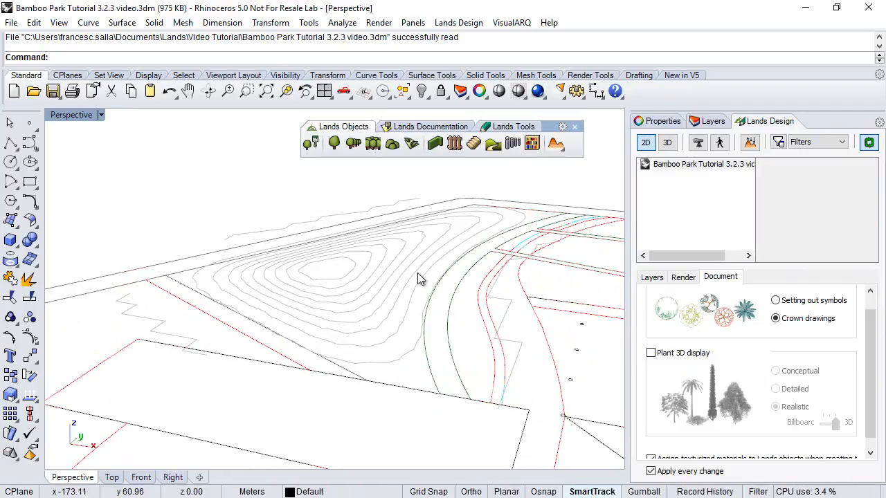
- Set the terrain's contour lines to a 0.2 distance between contours
left_click(422, 270)
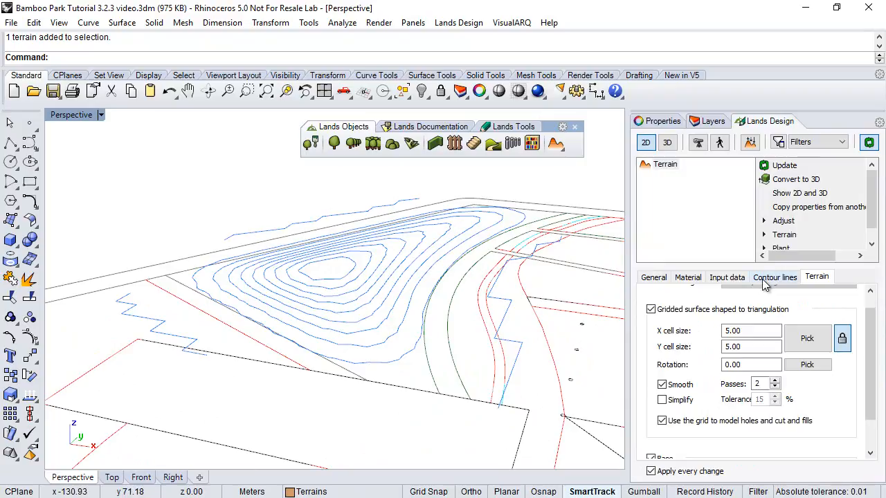
left_click(775, 277)
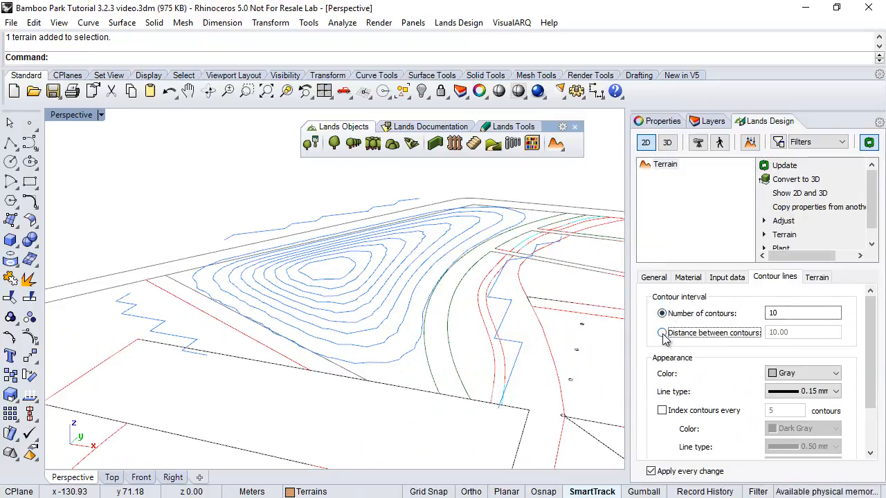
left_click(662, 332)
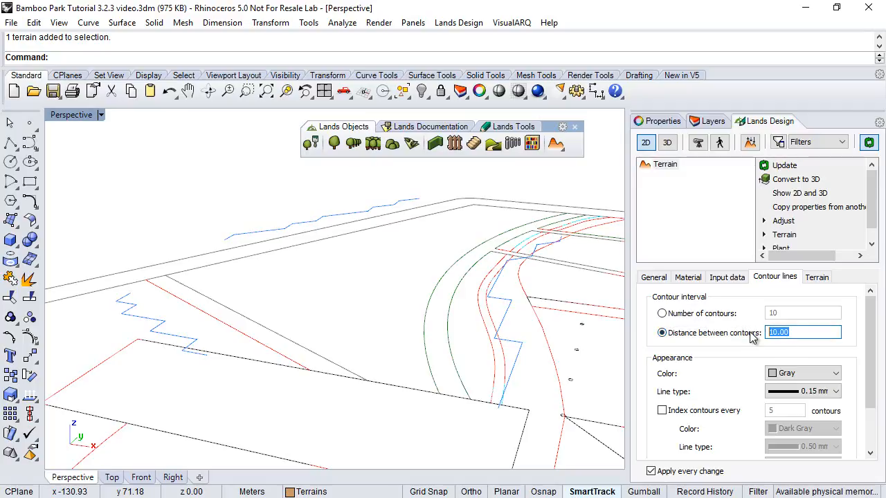
type("0.2")
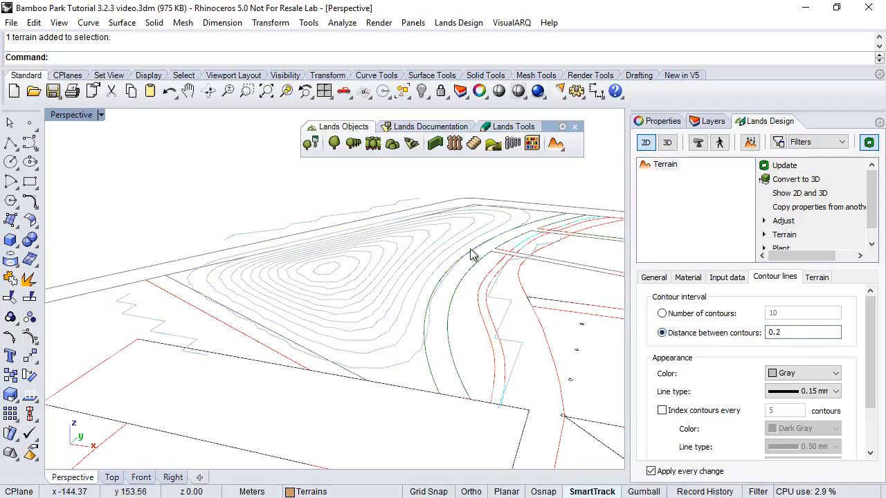
- Deselect the terrain and switch the scene to 3D display
left_click(667, 142)
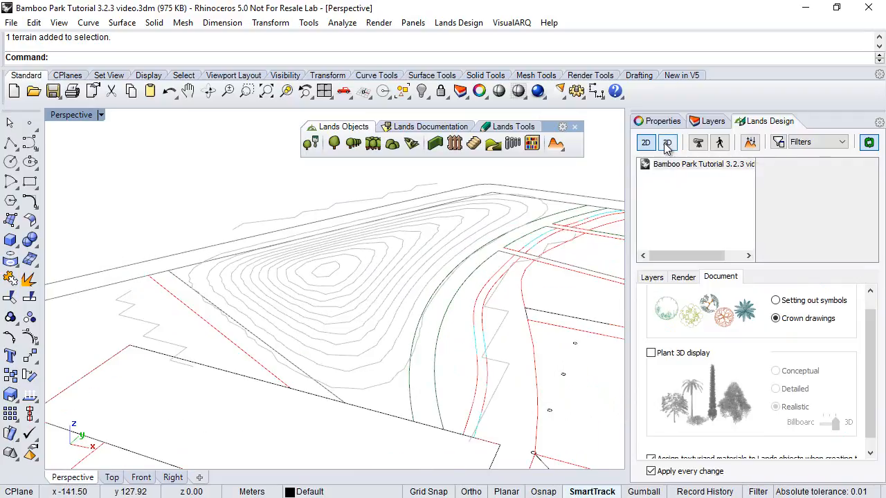
left_click(667, 141)
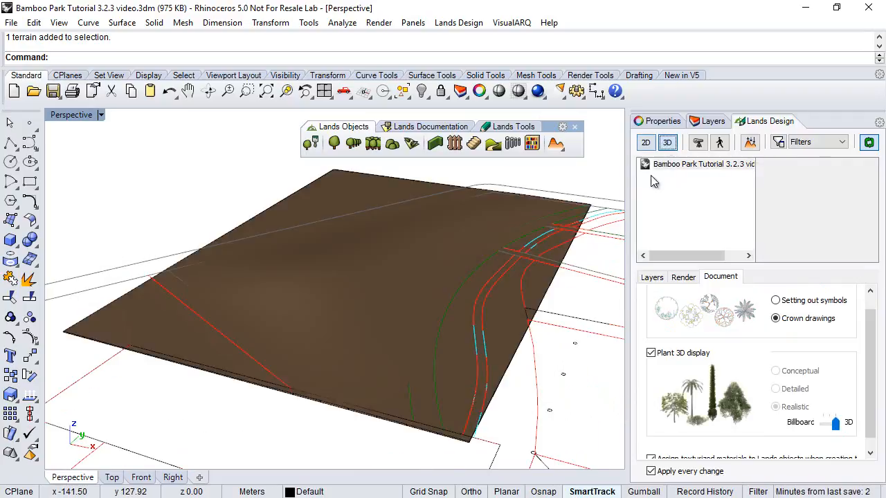